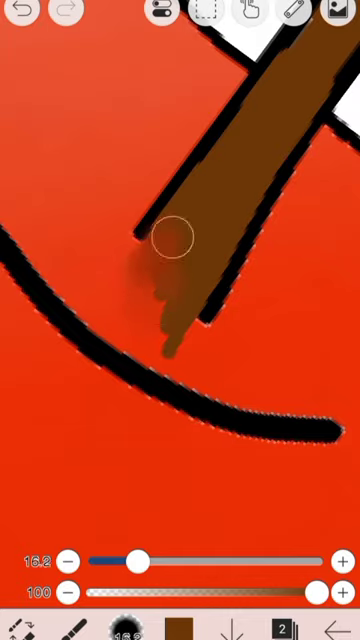
# Step: Undo the stray brown brush stroke that spilled past the stick's outline
pyautogui.click(22, 16)
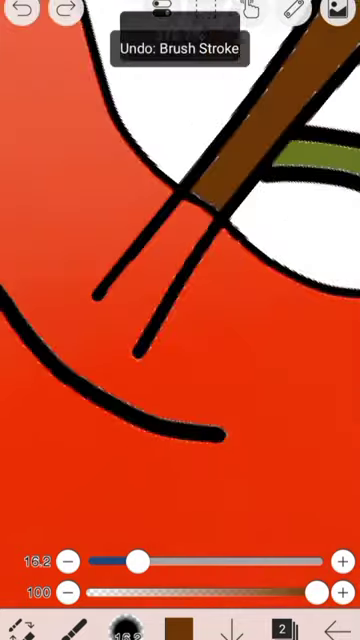